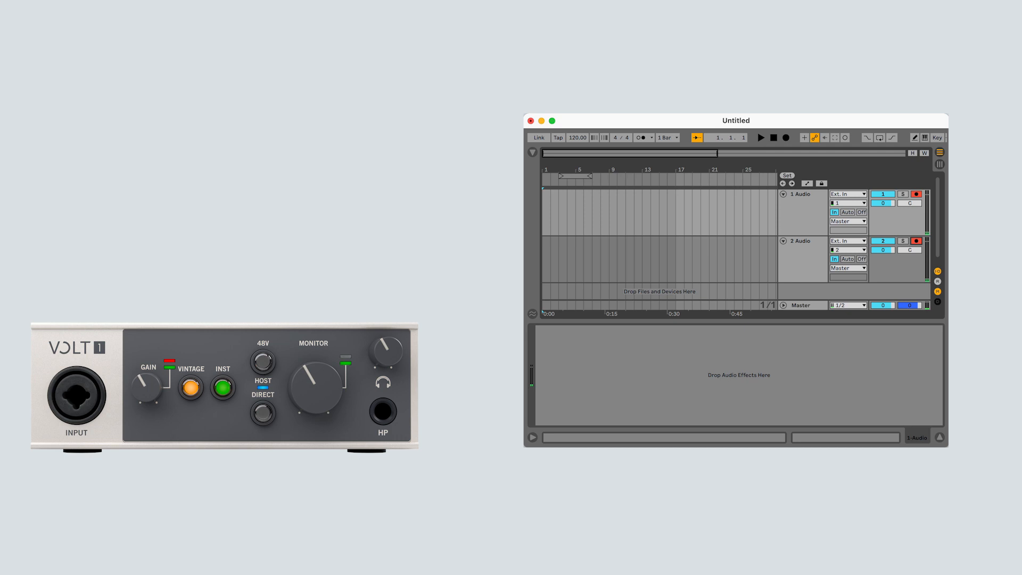
Record on both armed audio tracks, then stop recording
{"action": "left_click", "coordinate": [786, 137]}
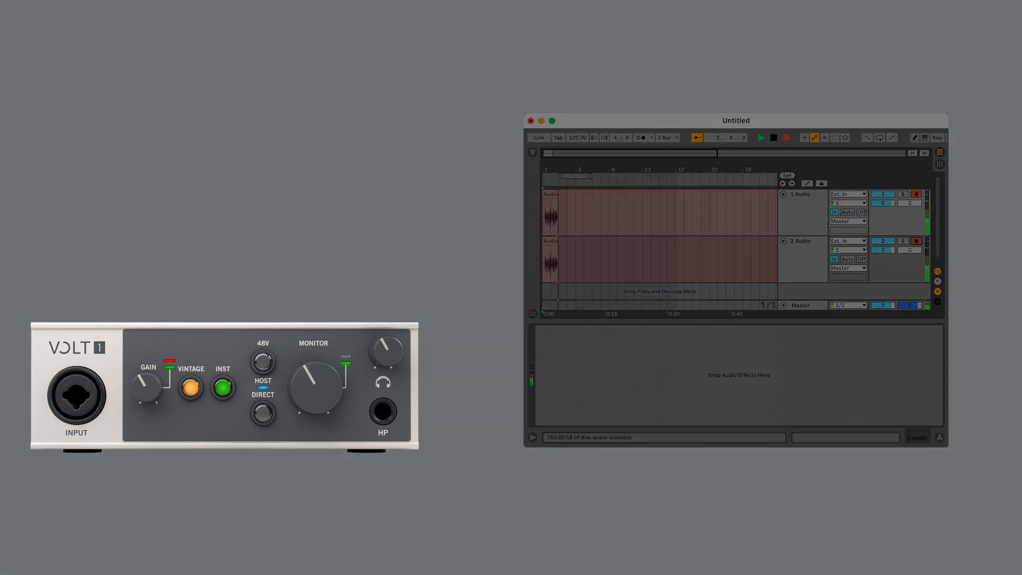
{"action": "left_click", "coordinate": [759, 137]}
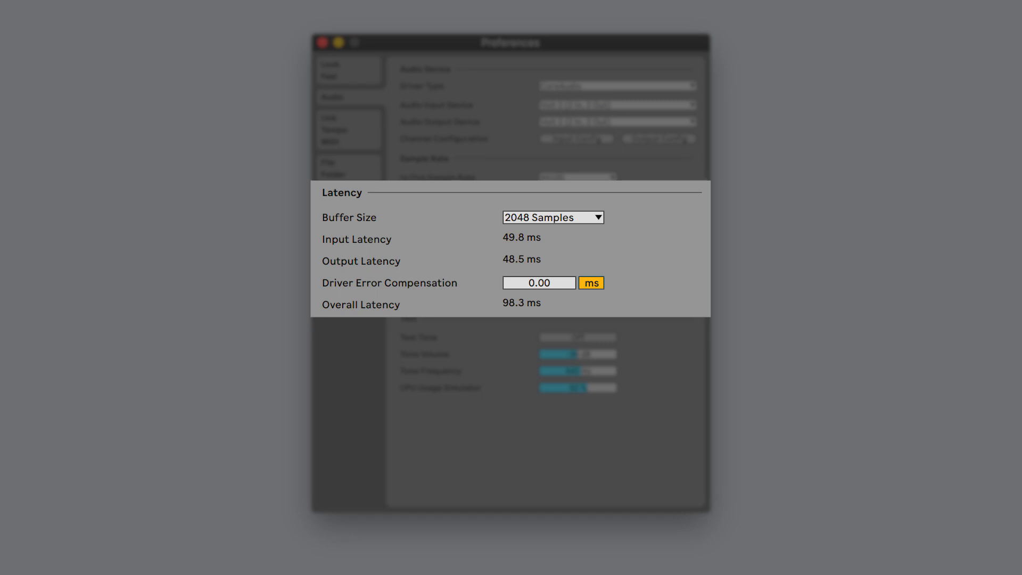
Close Preferences to show the unmonitored audio track feeding return track A's Reverb
{"action": "left_click", "coordinate": [552, 217]}
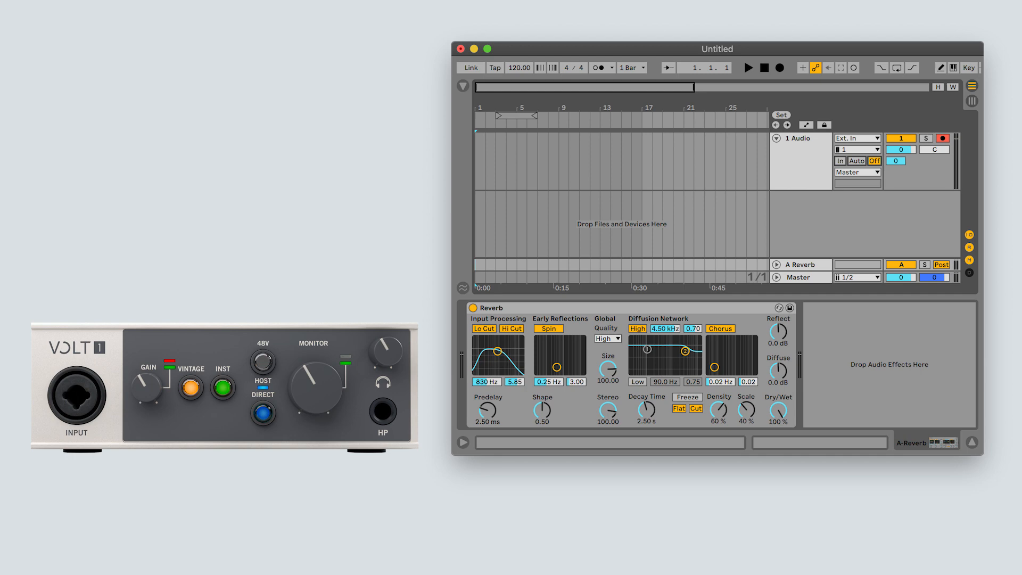
Turn off the Volt 1's DIRECT monitoring light and show the Volt 476
{"action": "left_click", "coordinate": [262, 413]}
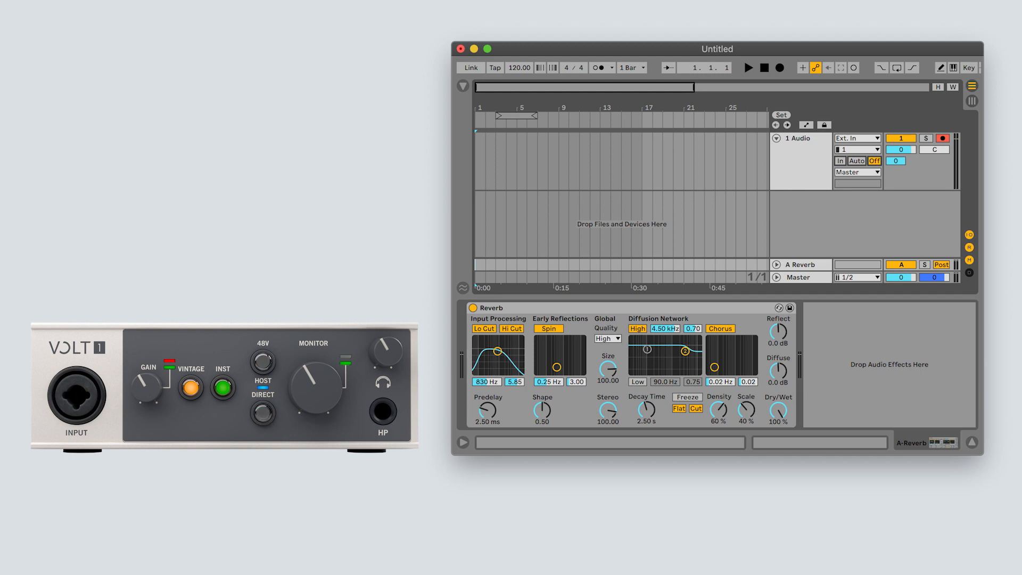
{"action": "left_click", "coordinate": [839, 160]}
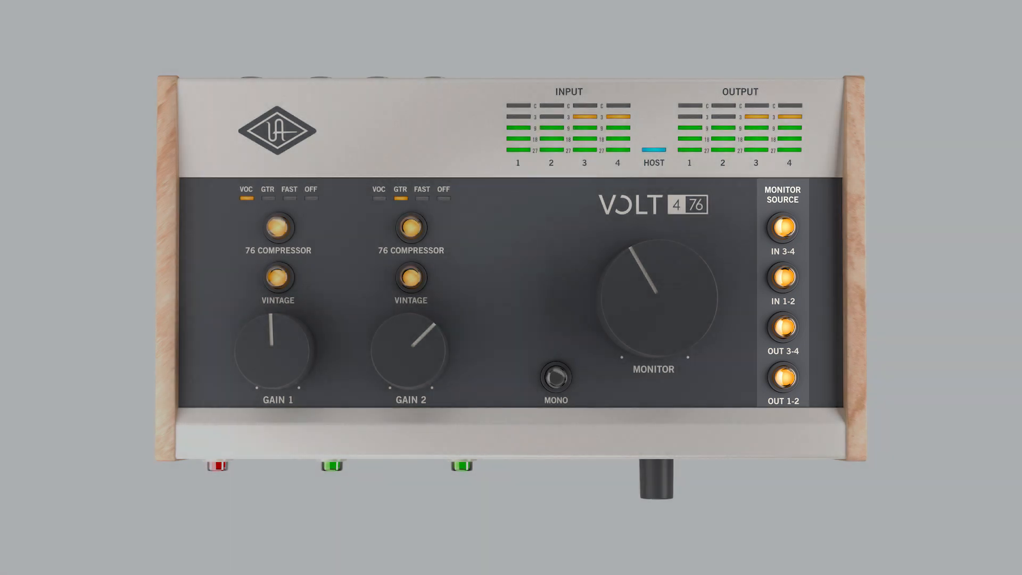
Cycle the Volt 476 MONITOR SOURCE buttons, finishing with only OUT 1-2 lit
{"action": "left_click", "coordinate": [781, 279]}
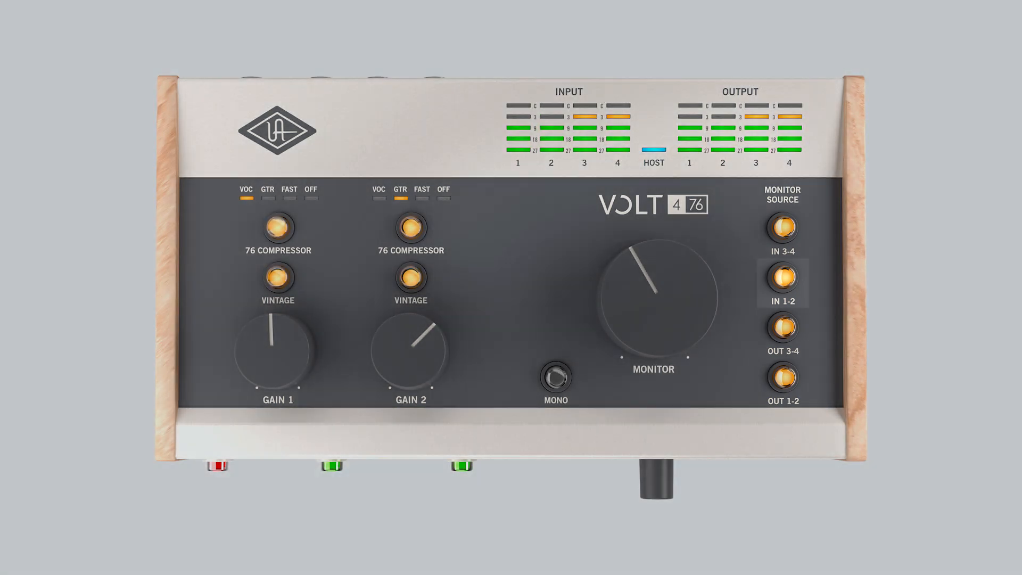
{"action": "left_click", "coordinate": [783, 328]}
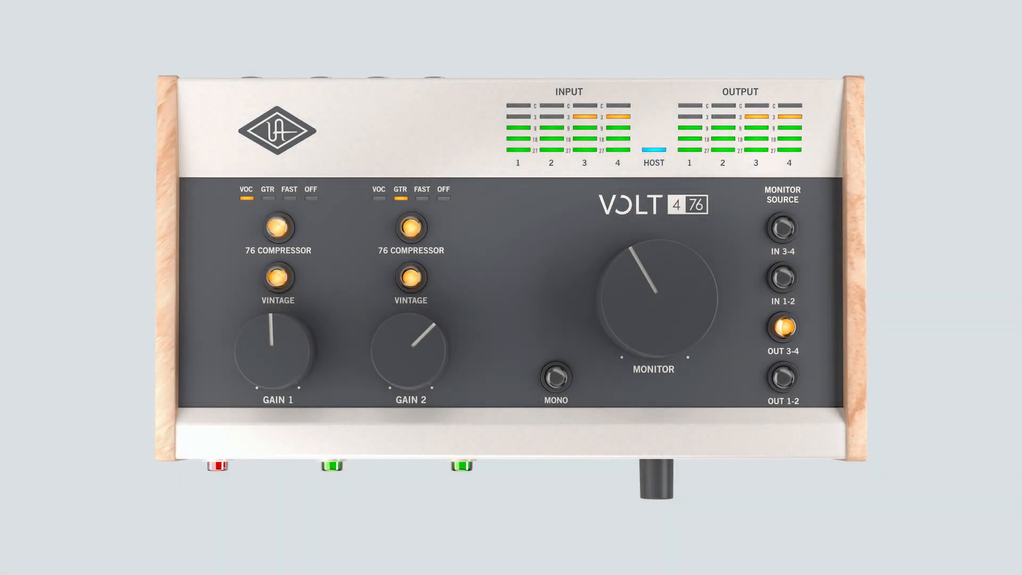
{"action": "left_click", "coordinate": [783, 378]}
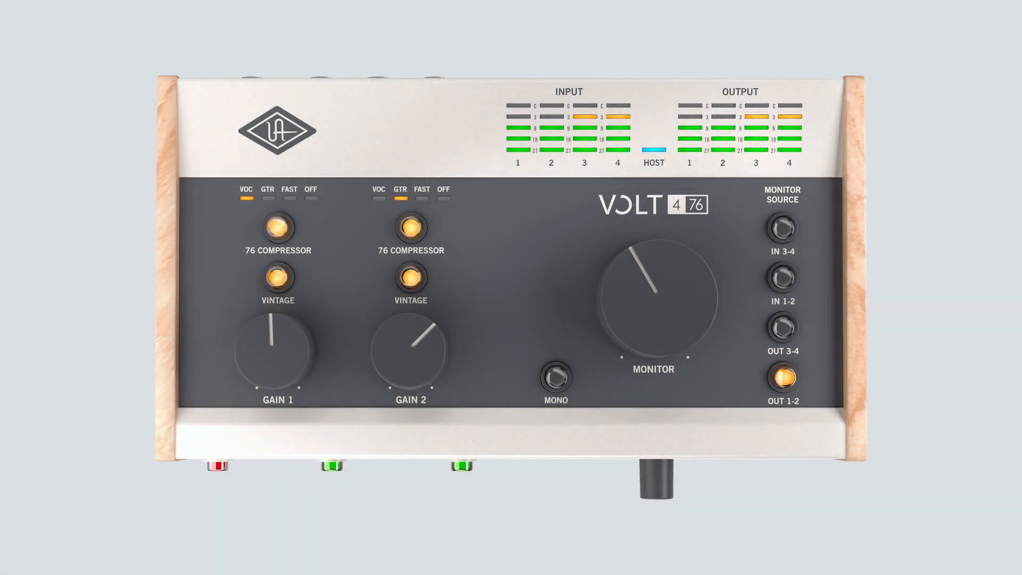